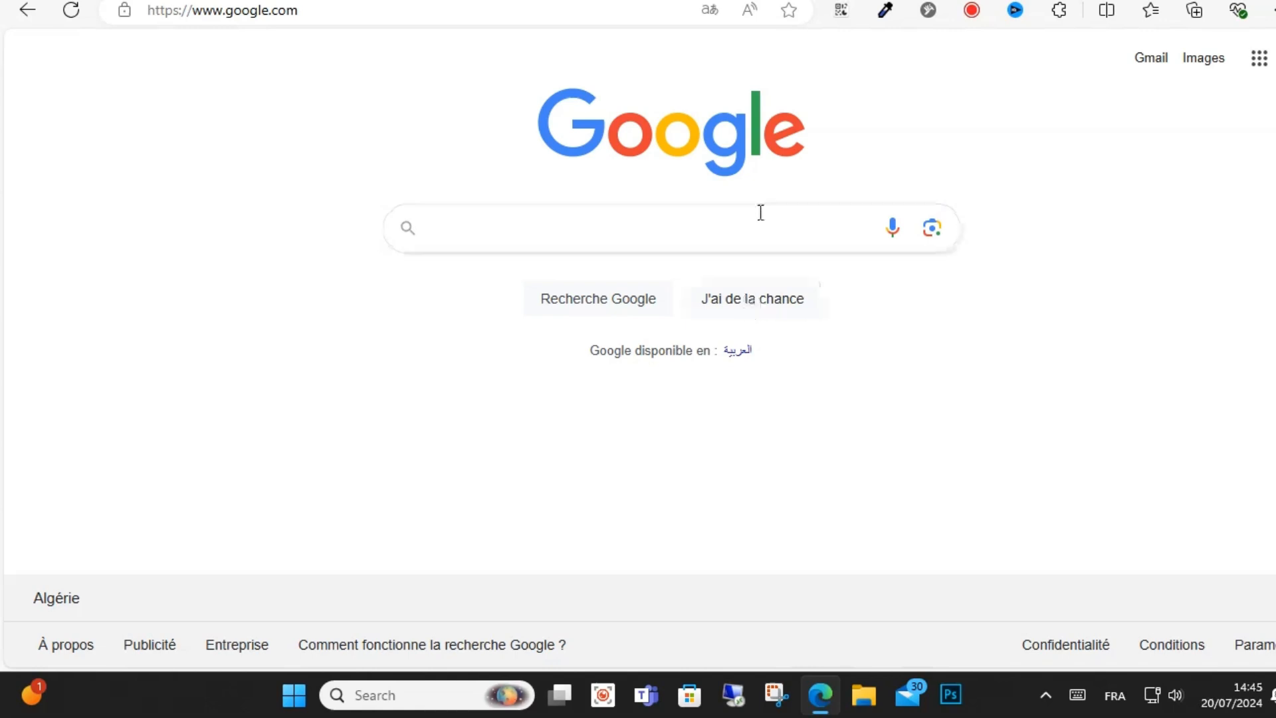
pyautogui.moveTo(1179, 12)
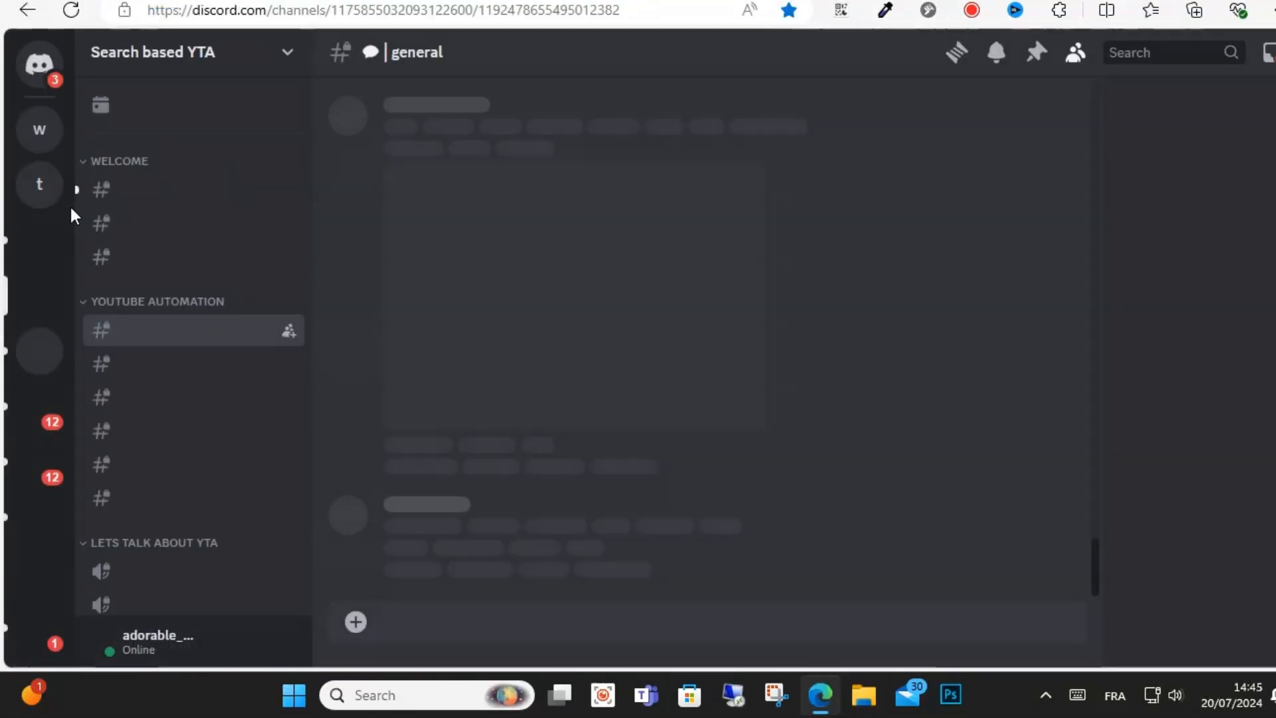
# - Switch to the 'welcome' server and close its Server Settings page
pyautogui.click(38, 130)
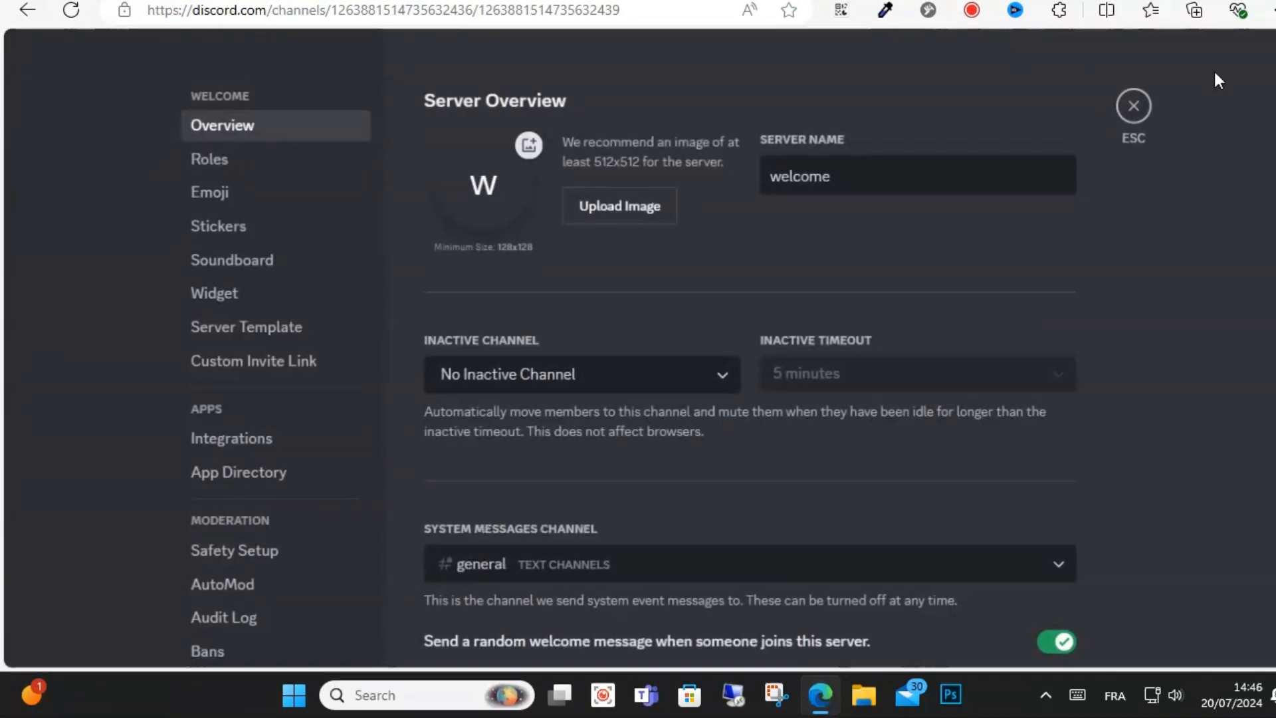
pyautogui.click(1133, 106)
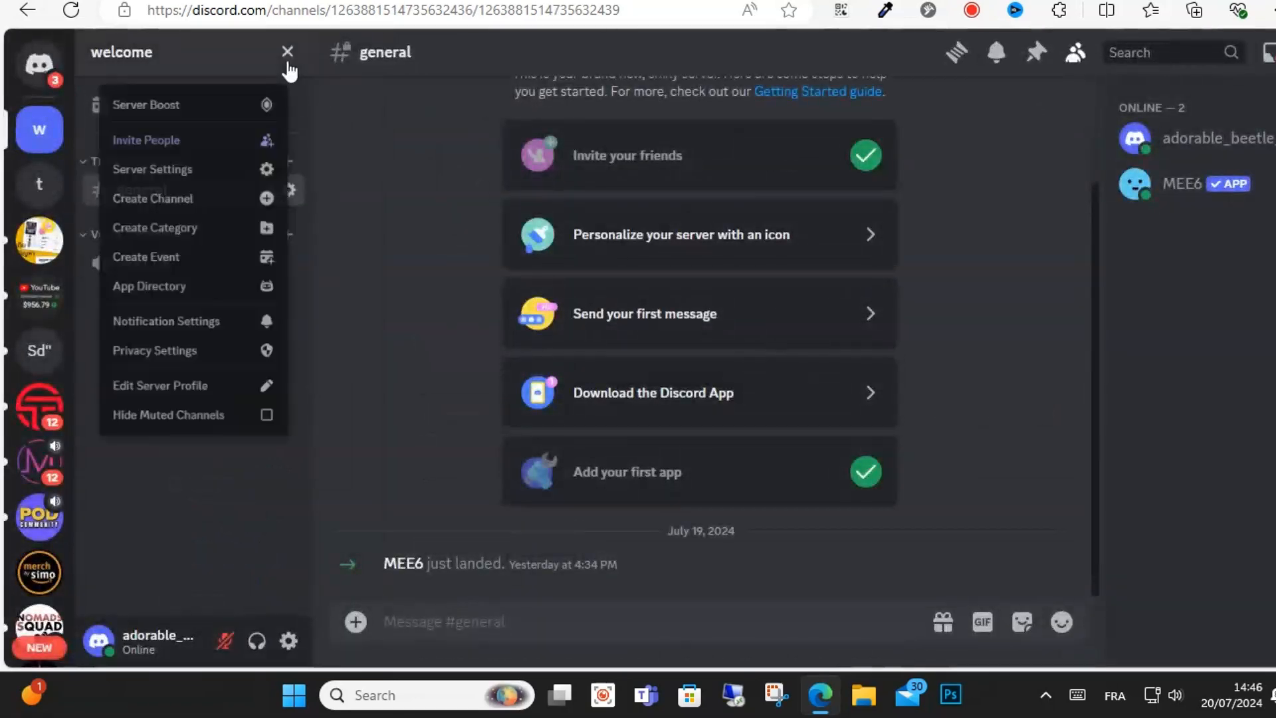
# - Search the App Directory for 'Confessions bot' from the welcome server's options list
pyautogui.click(149, 286)
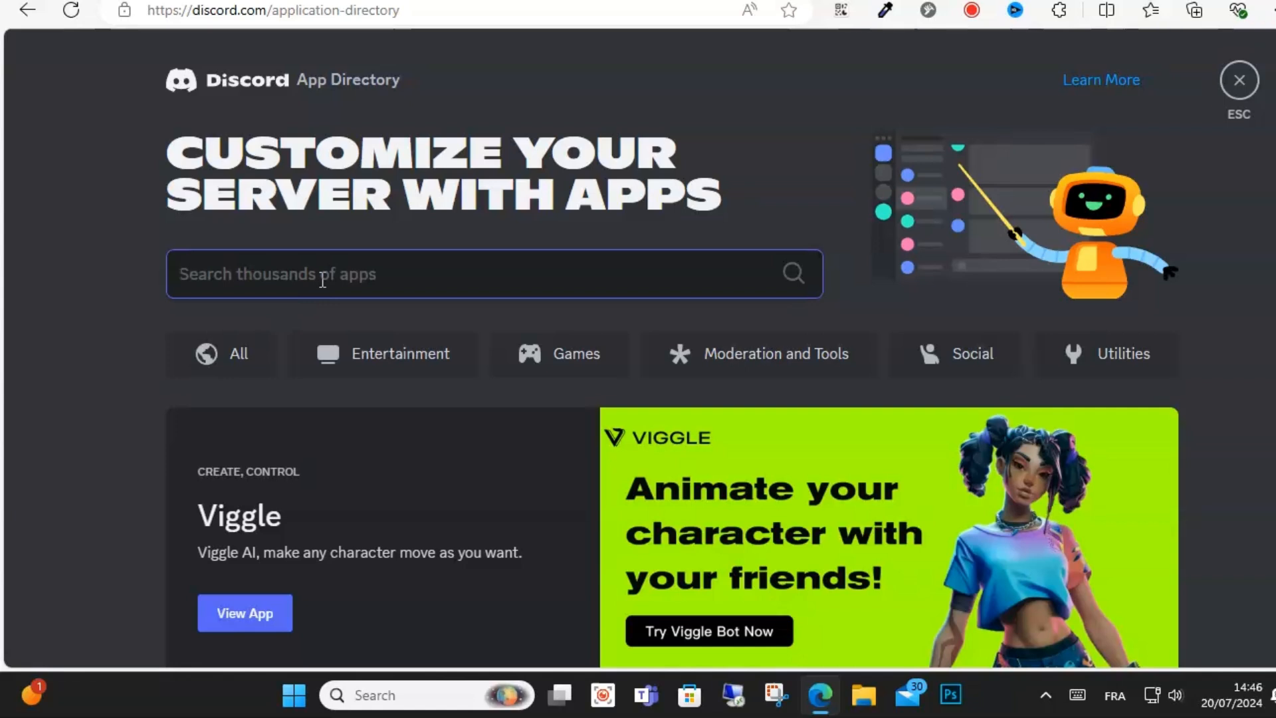
pyautogui.write('Confessions')
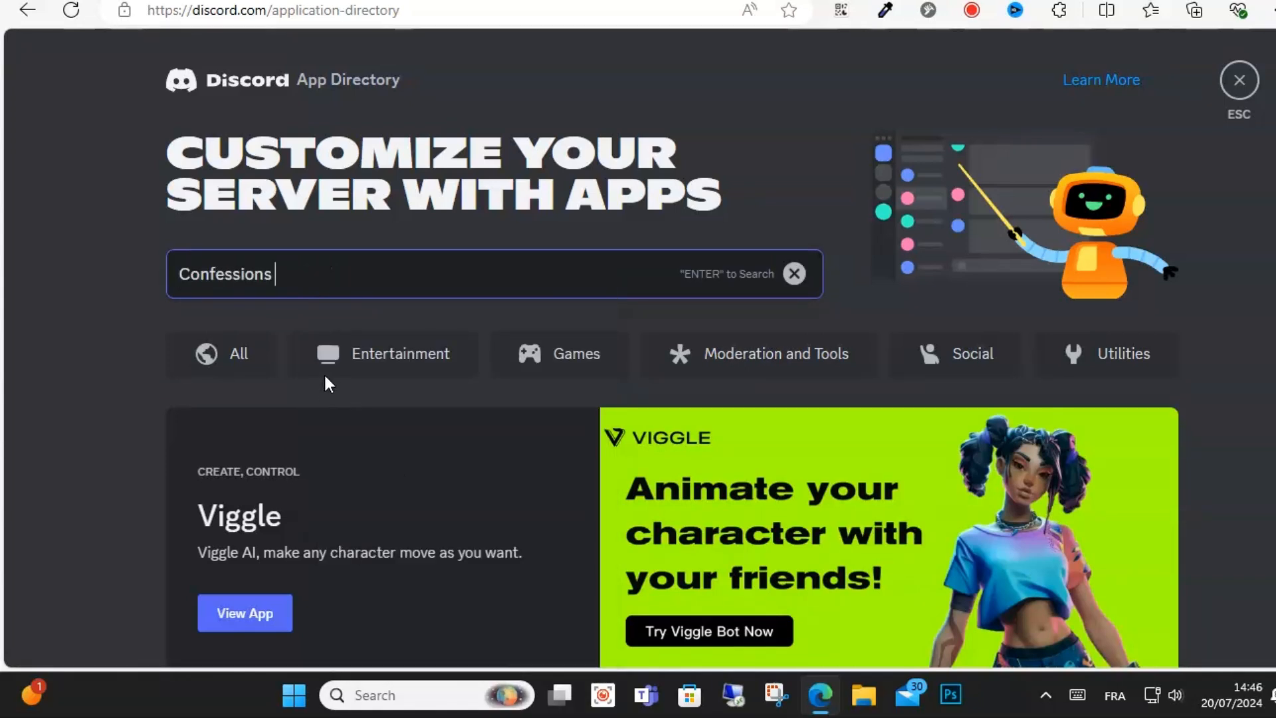
pyautogui.write('b')
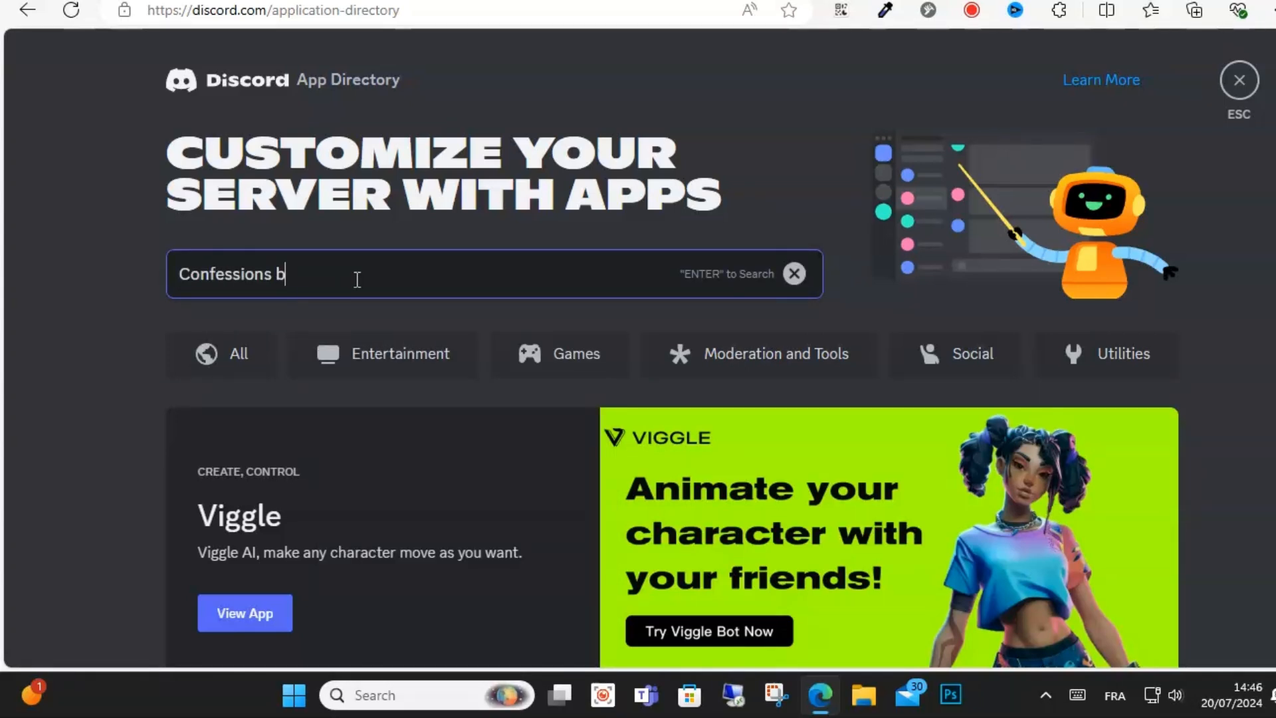
pyautogui.write('ot')
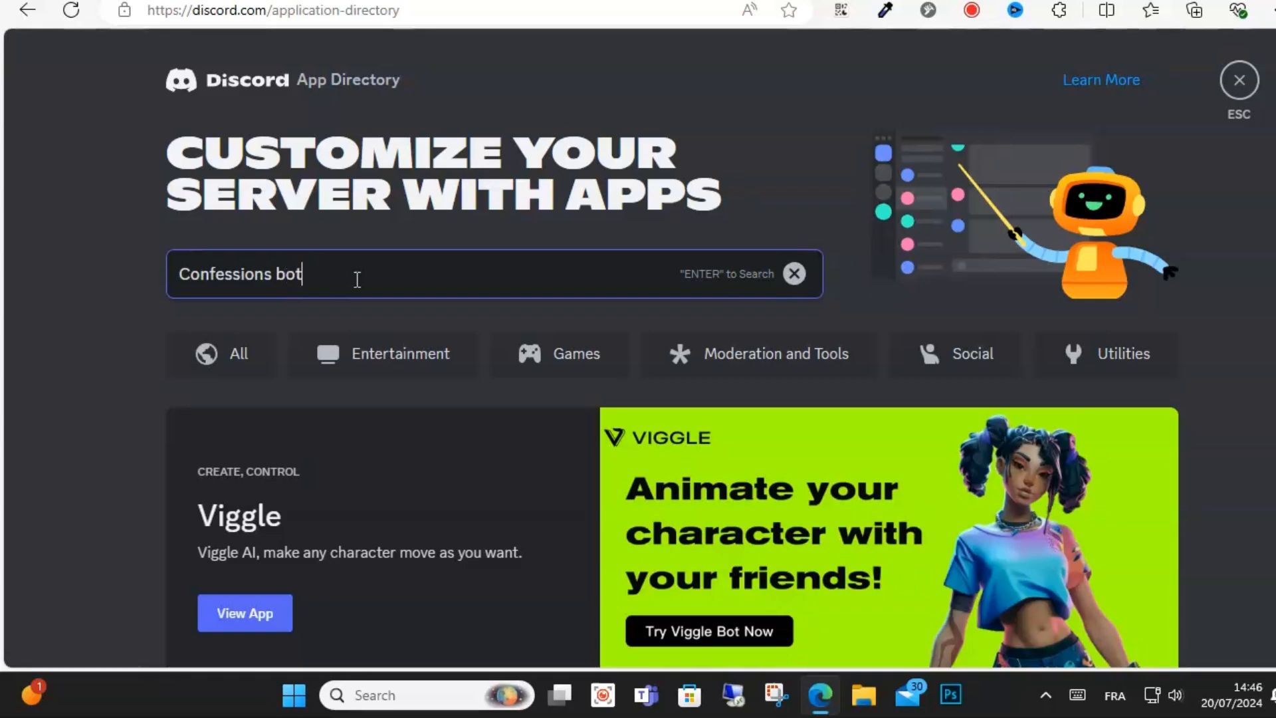
pyautogui.press('Return')
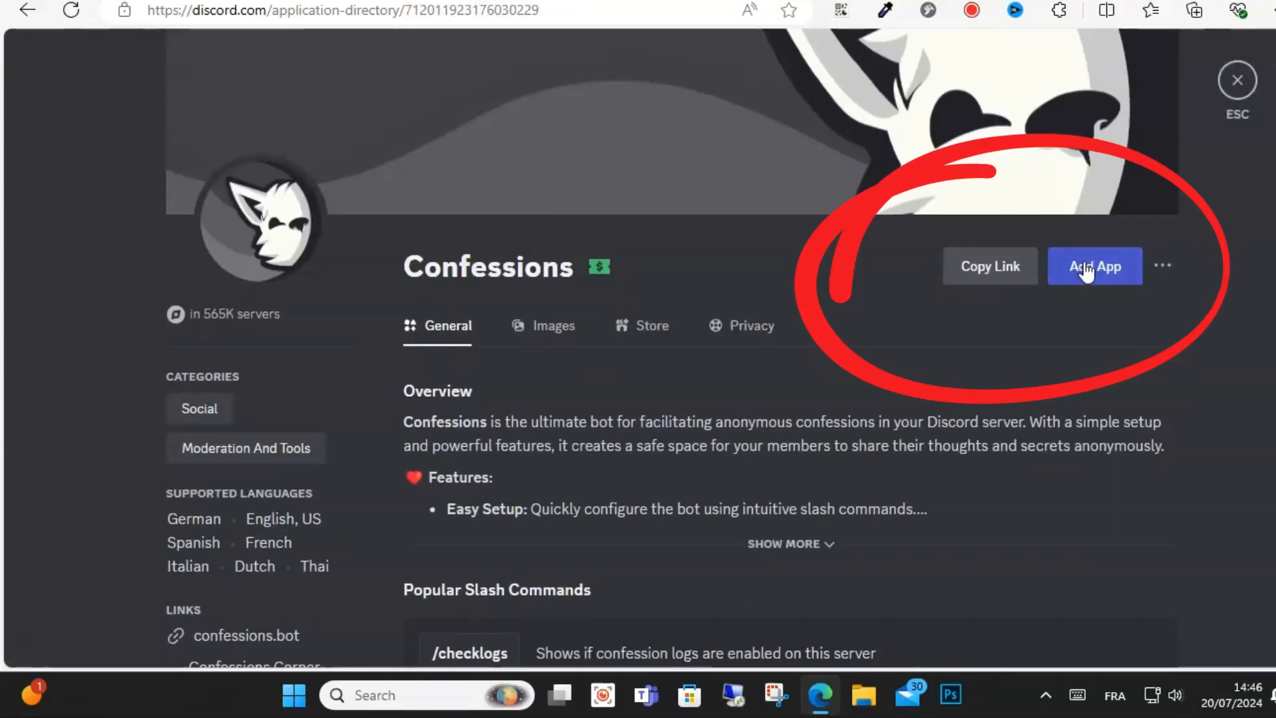
# - Add the Confessions app to 'welcome', authorize its permissions and return to the server
pyautogui.click(1095, 265)
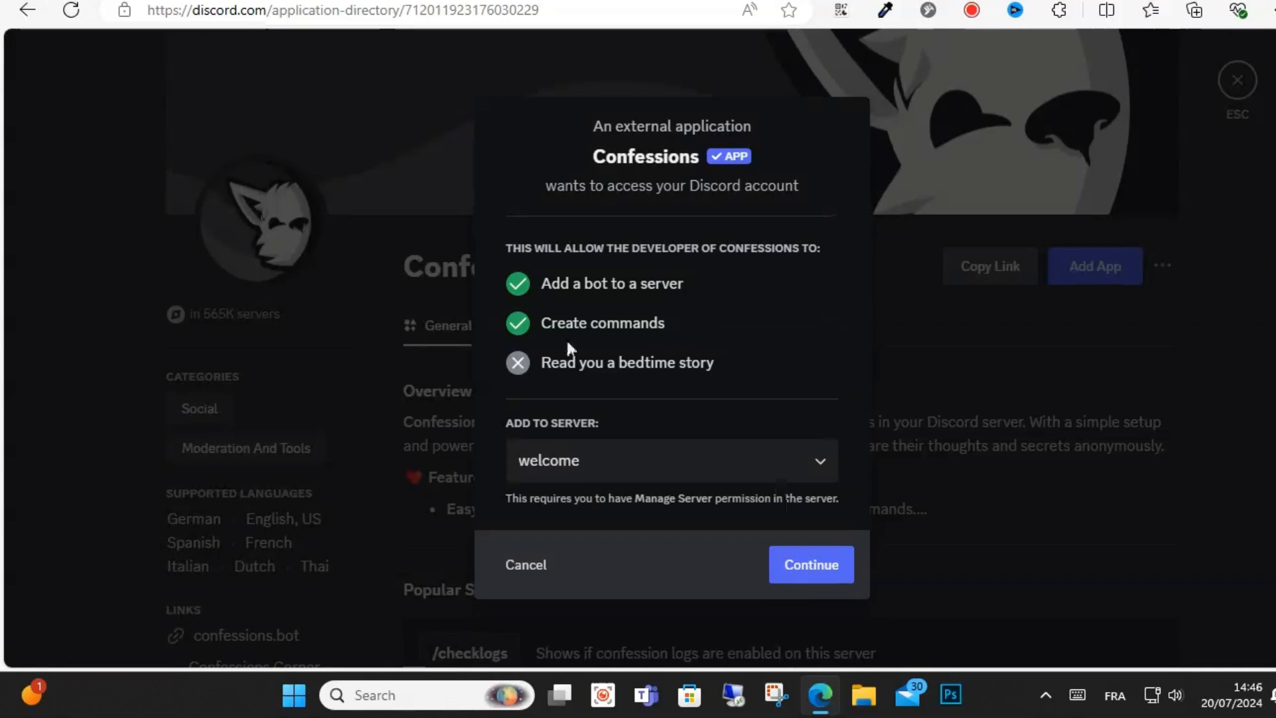
pyautogui.click(809, 563)
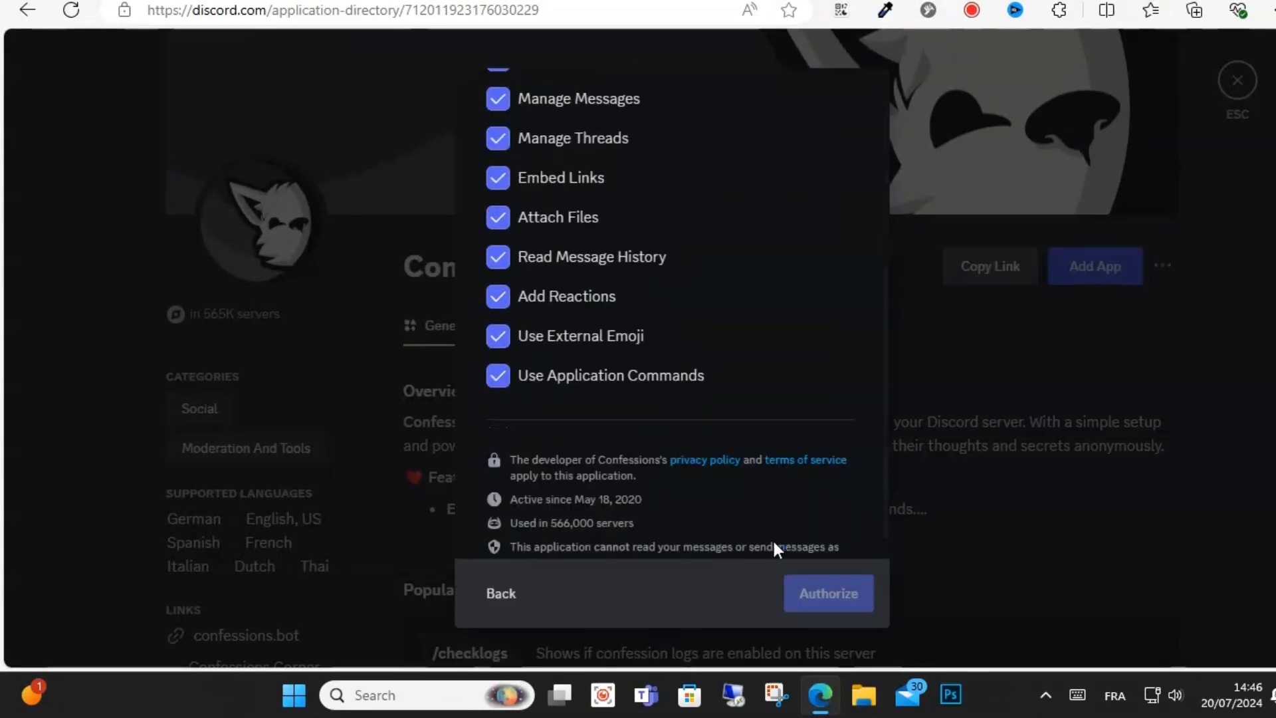
pyautogui.click(828, 593)
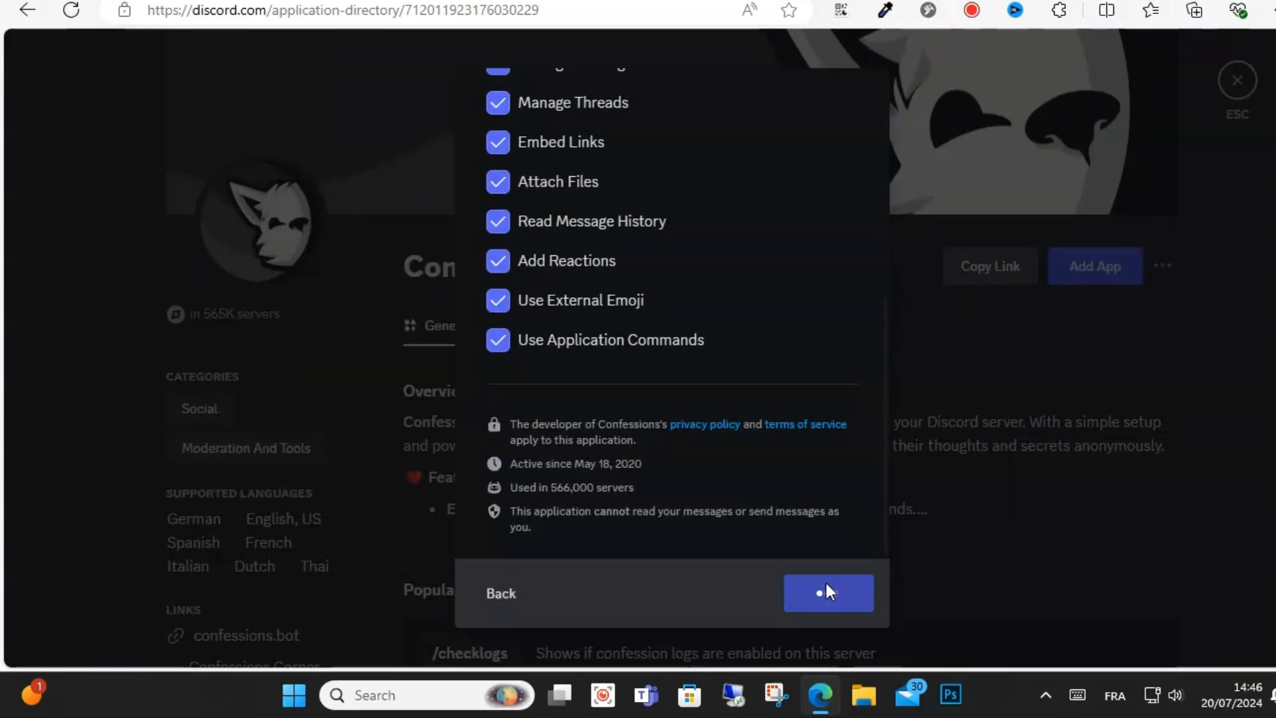
pyautogui.click(827, 593)
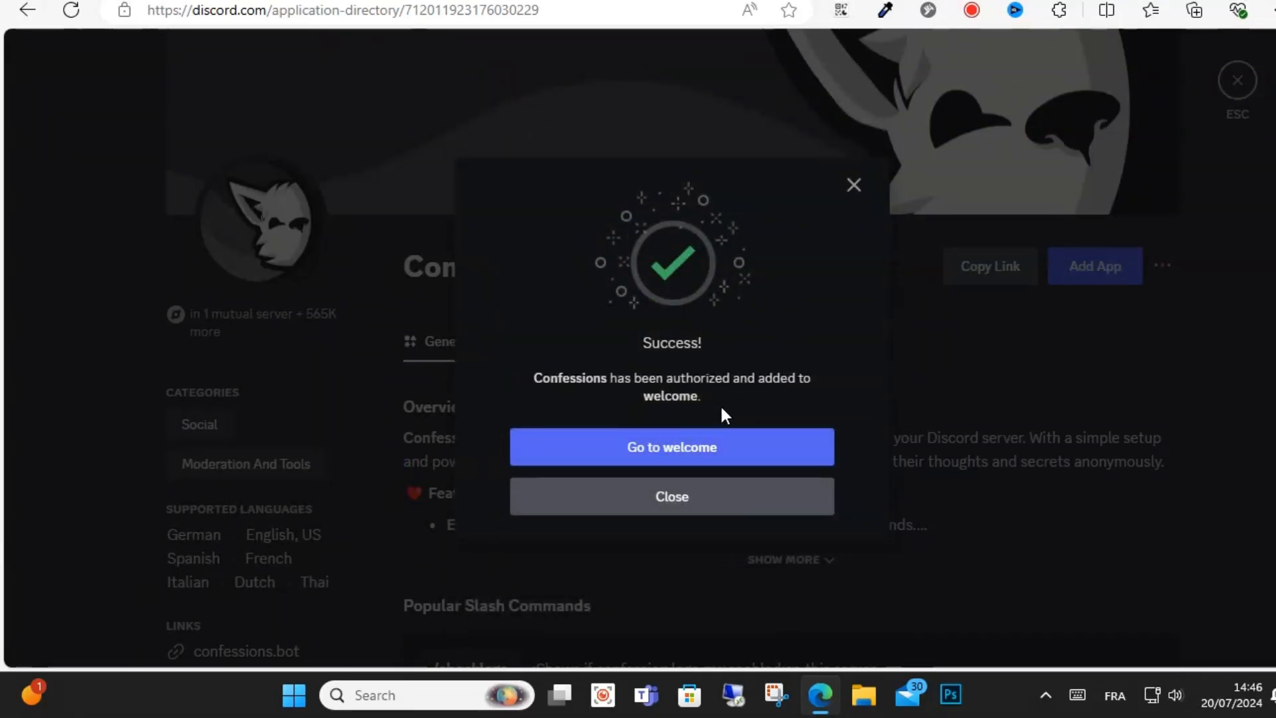
pyautogui.moveTo(651, 398)
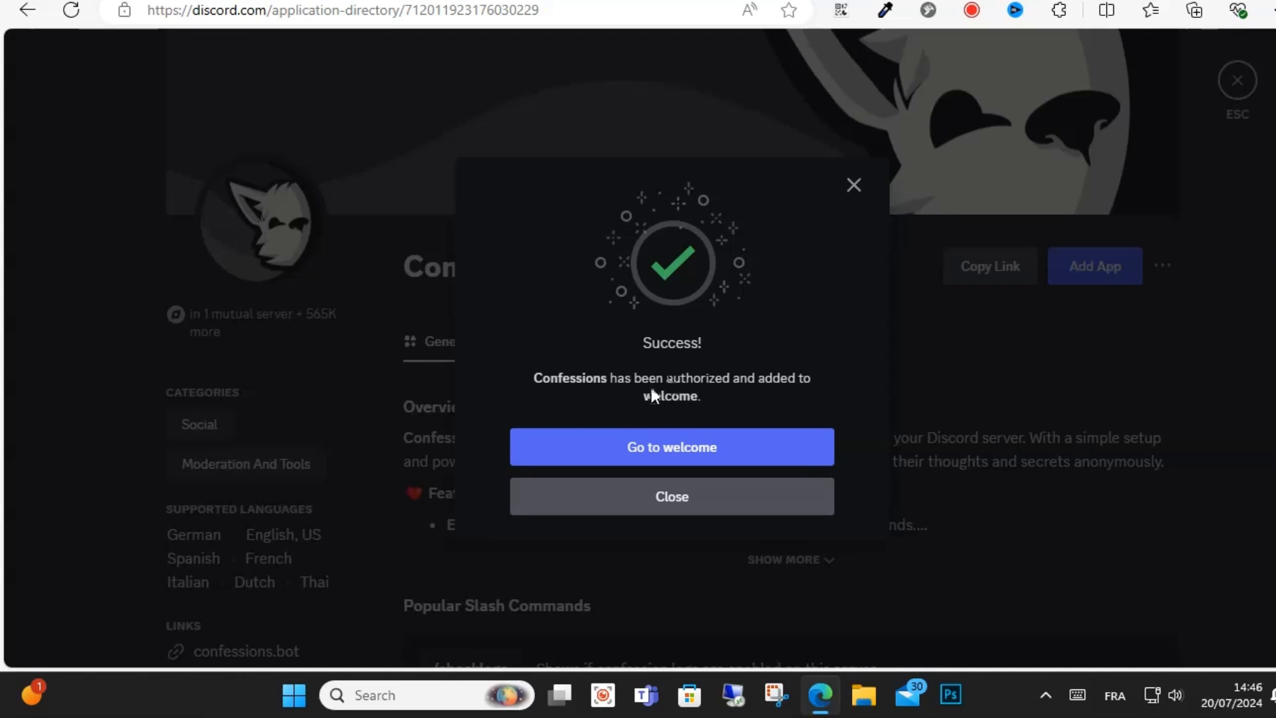
pyautogui.click(671, 446)
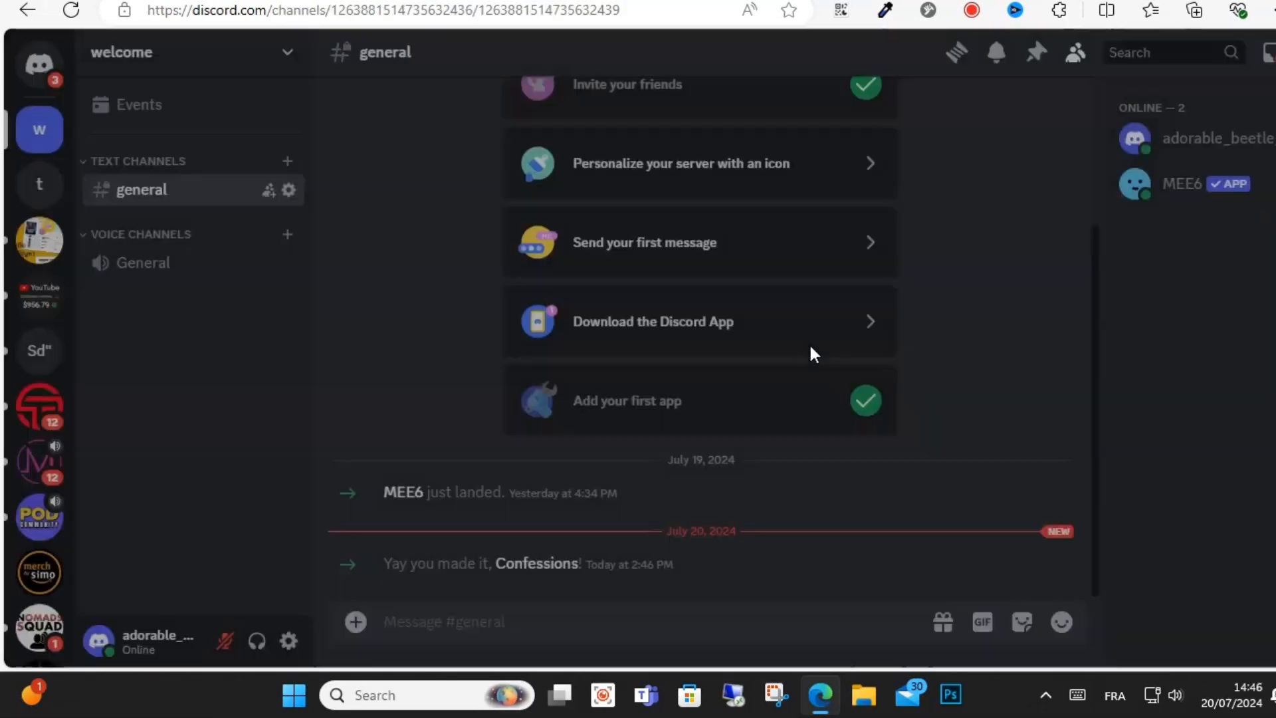